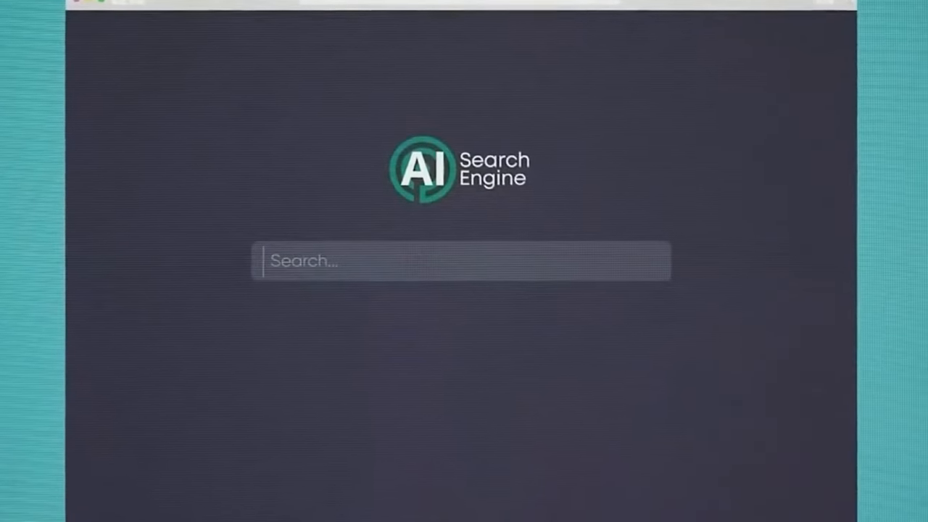
type("How do I ma")
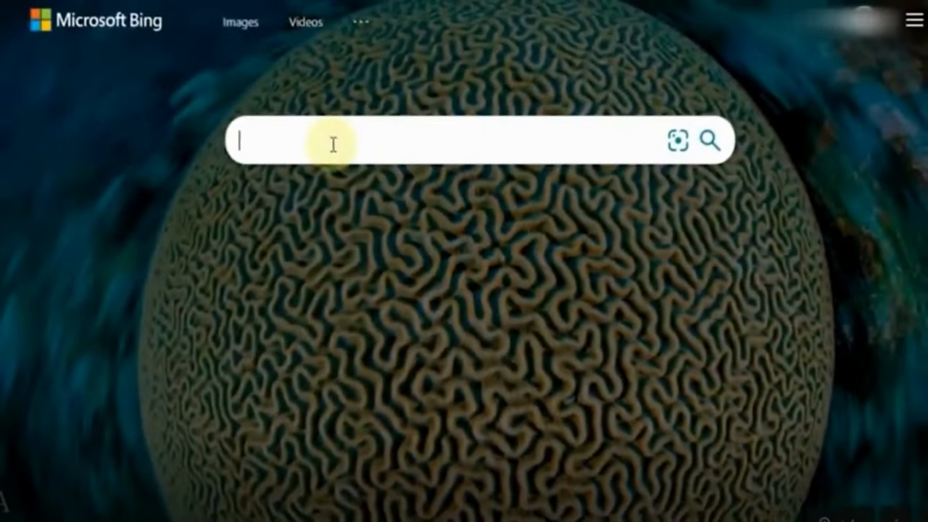
type("webmaster")
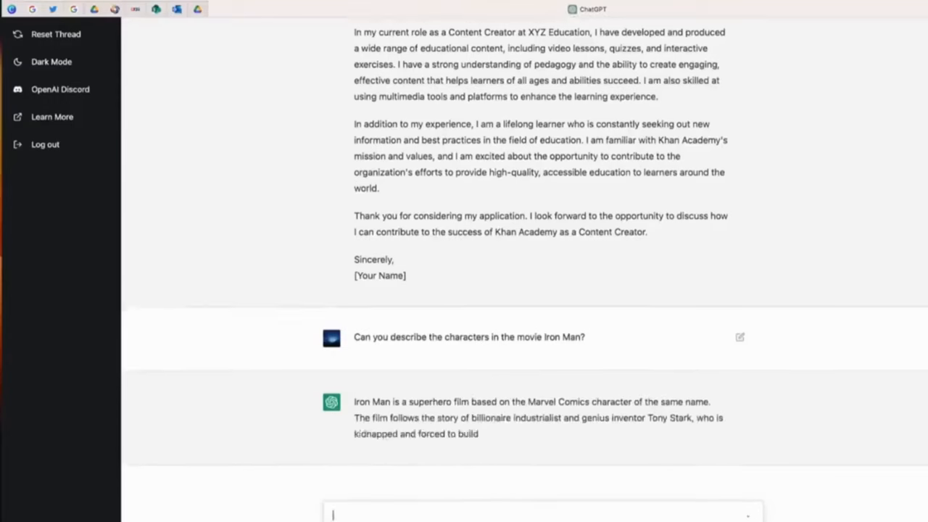
scroll("down", 3)
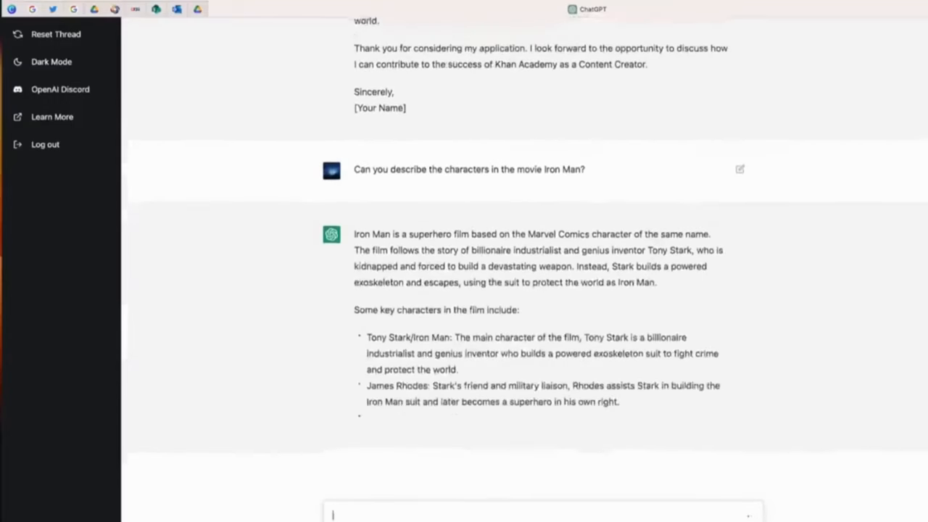